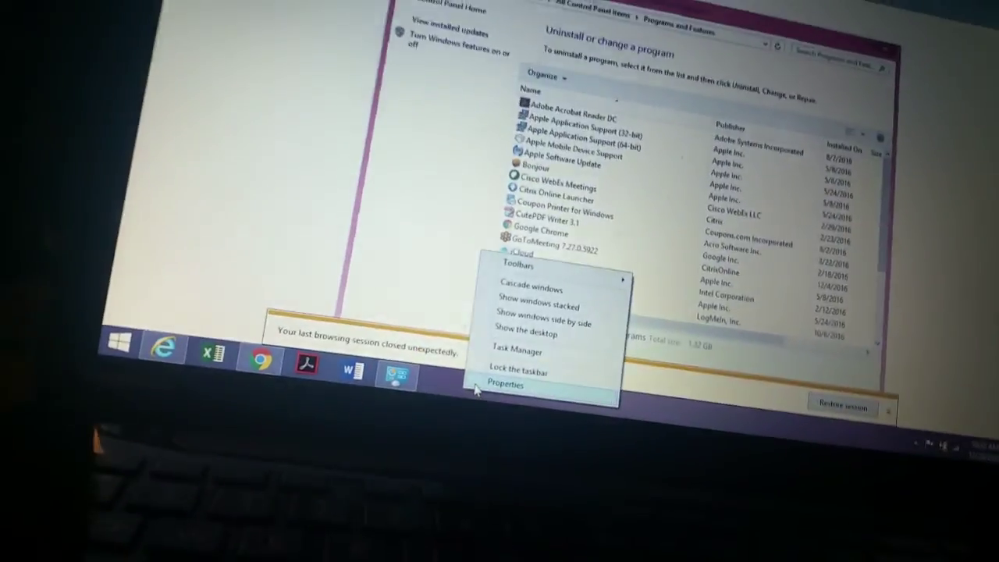
- Open Taskbar and Navigation properties from the taskbar's right-click menu
left_click(504, 385)
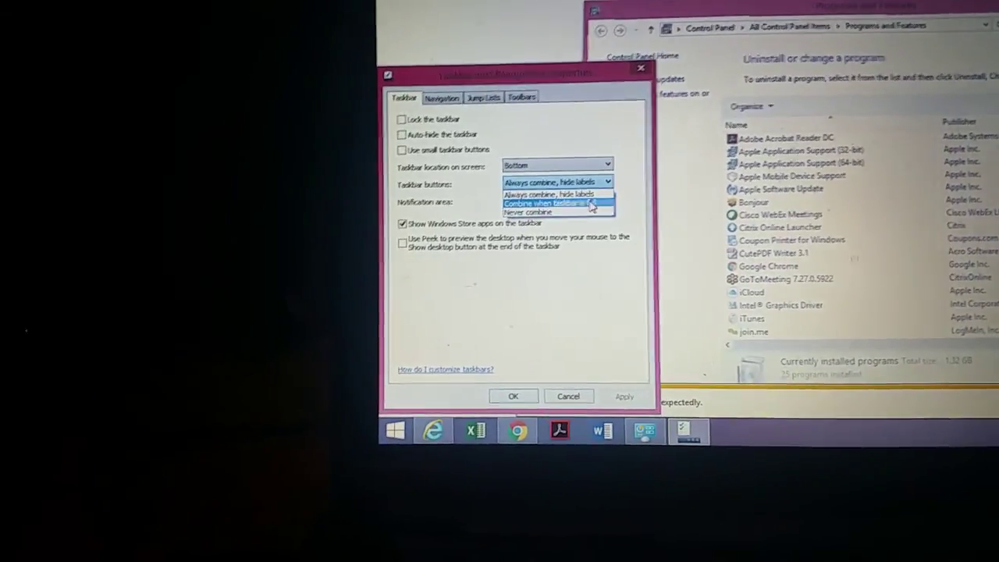
left_click(550, 202)
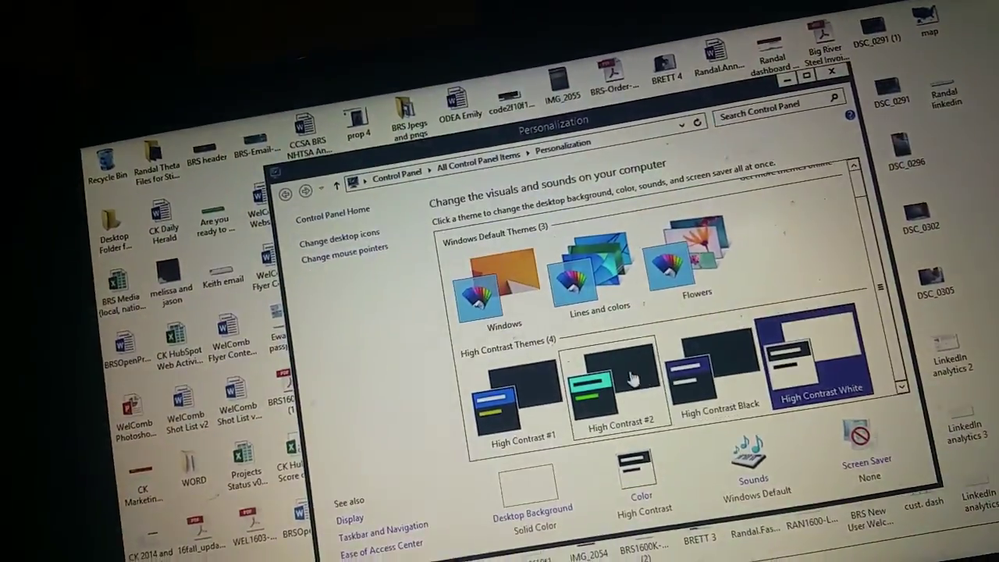
- Apply the High Contrast #2 theme in Personalization
left_click(618, 383)
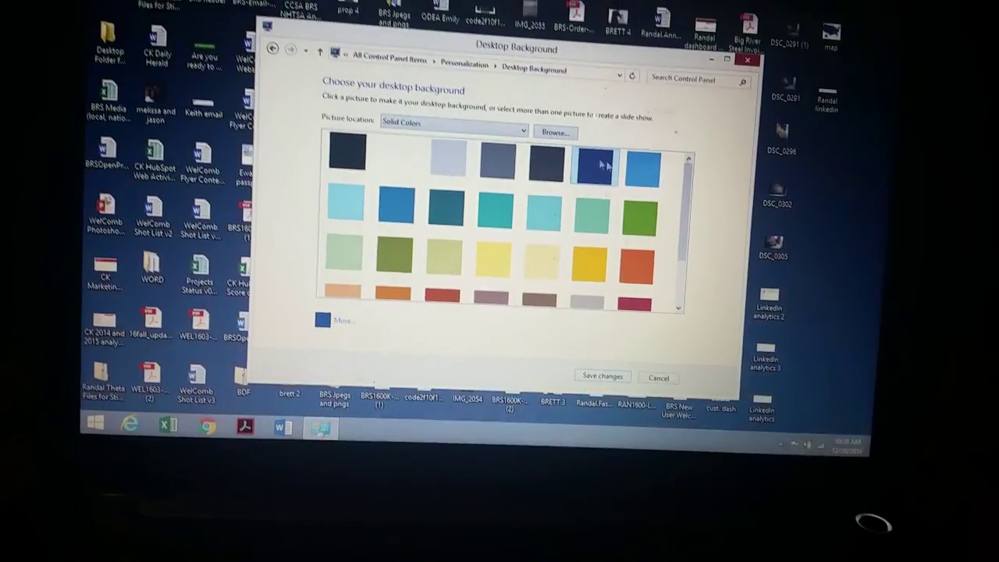
- Choose the green swatch under Solid Colors as the desktop background
left_click(669, 166)
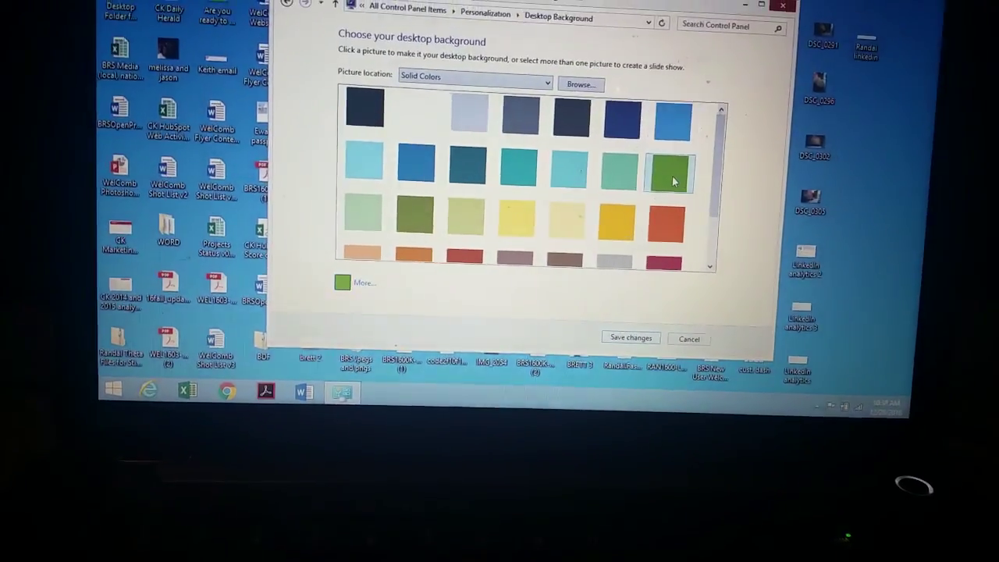